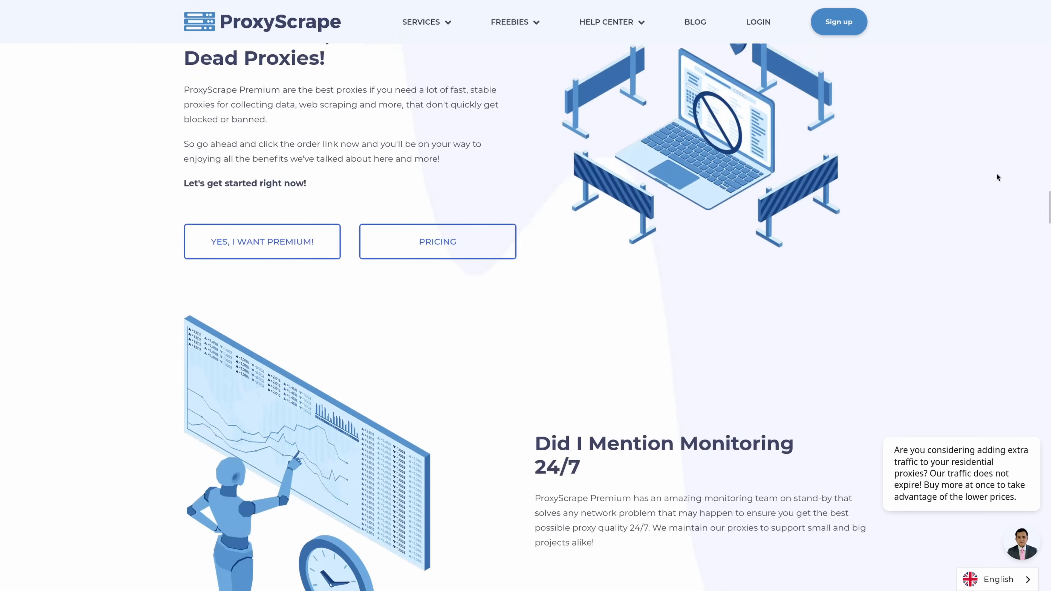
- Scroll down through The Knot's Eastport venue listing before bringing up developer tools
scroll(down, 3)
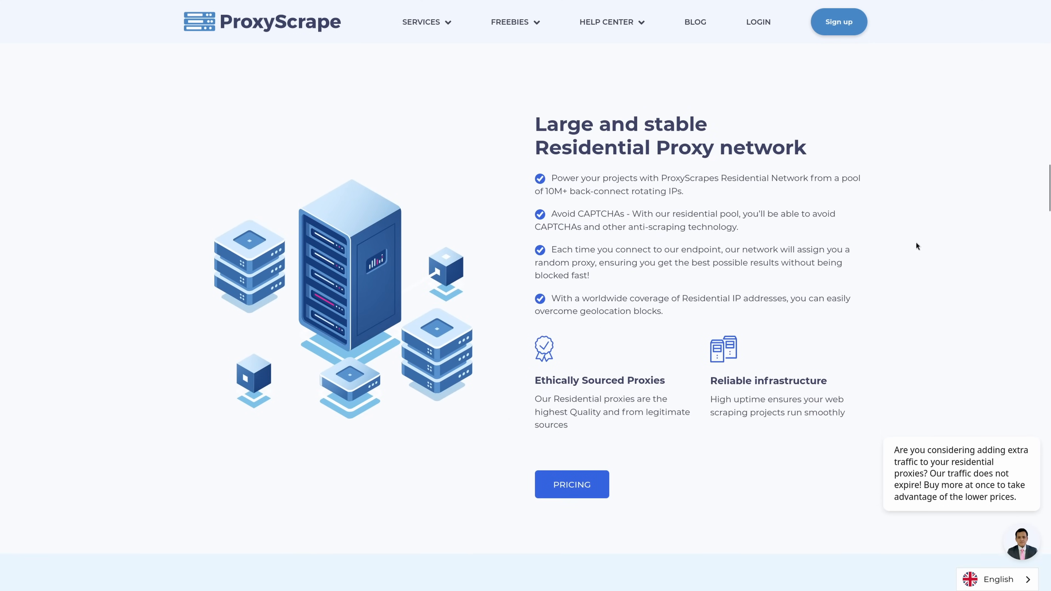
scroll(down, 3)
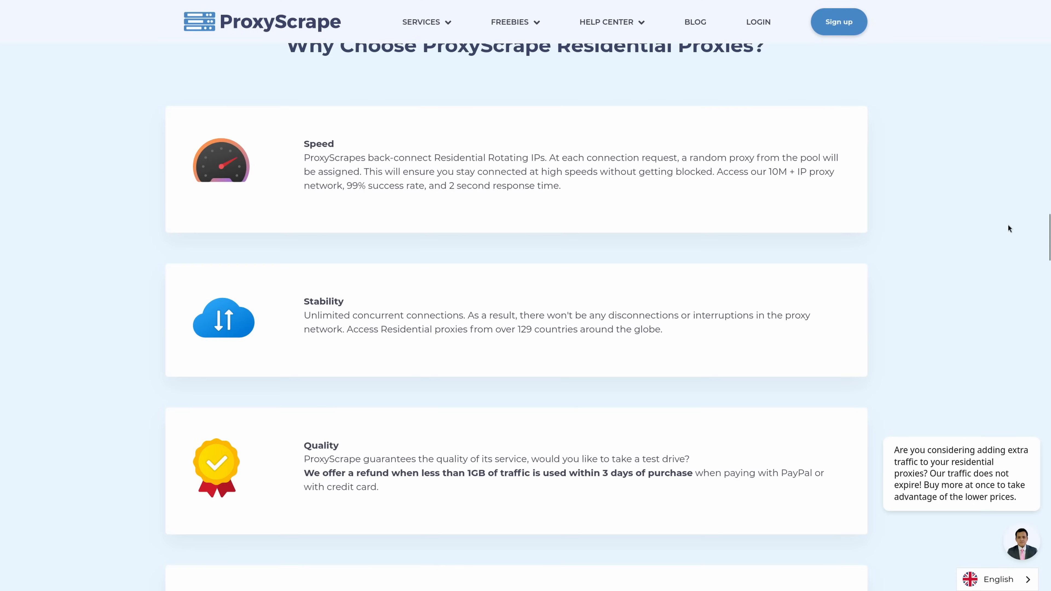
scroll(down, 3)
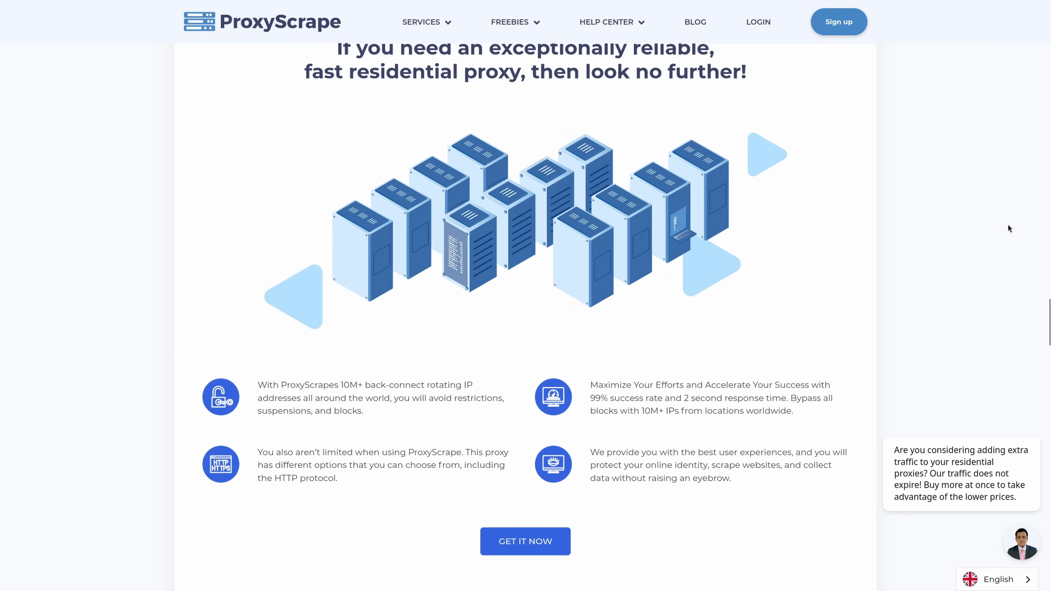
scroll(down, 3)
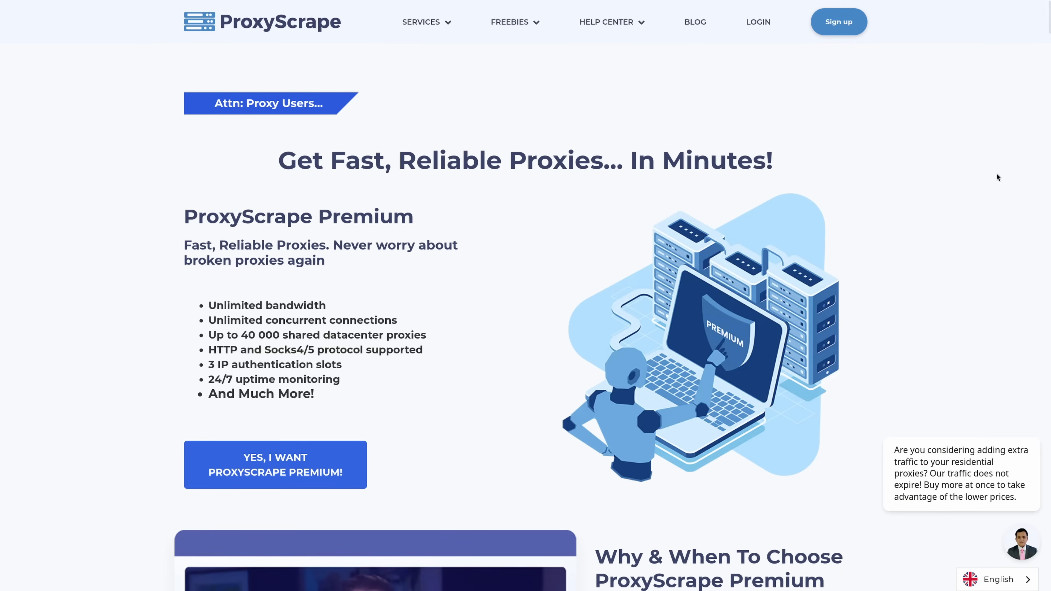
scroll(down, 3)
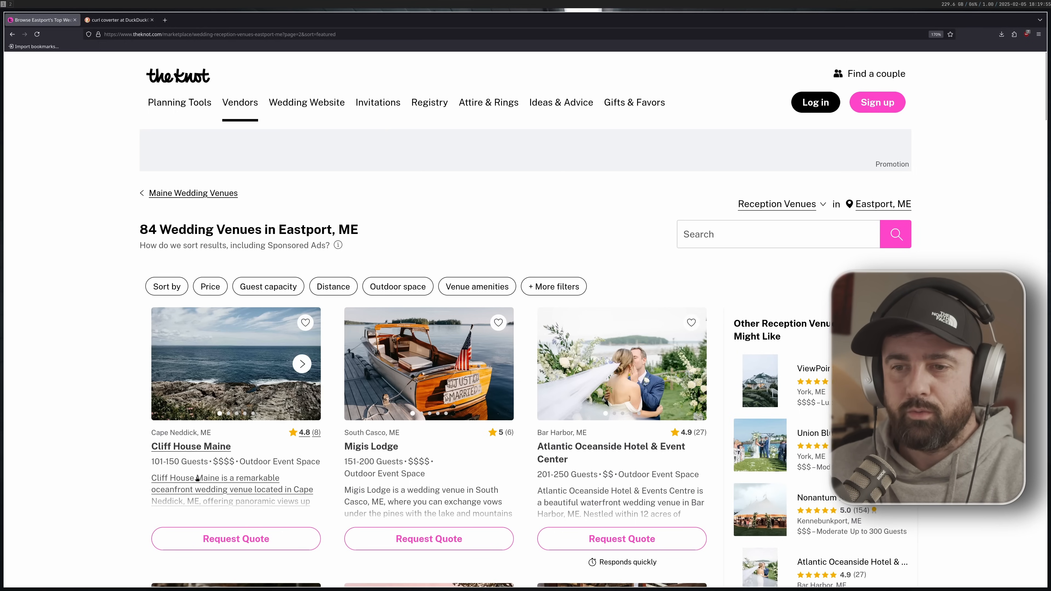
mouse_move(191, 447)
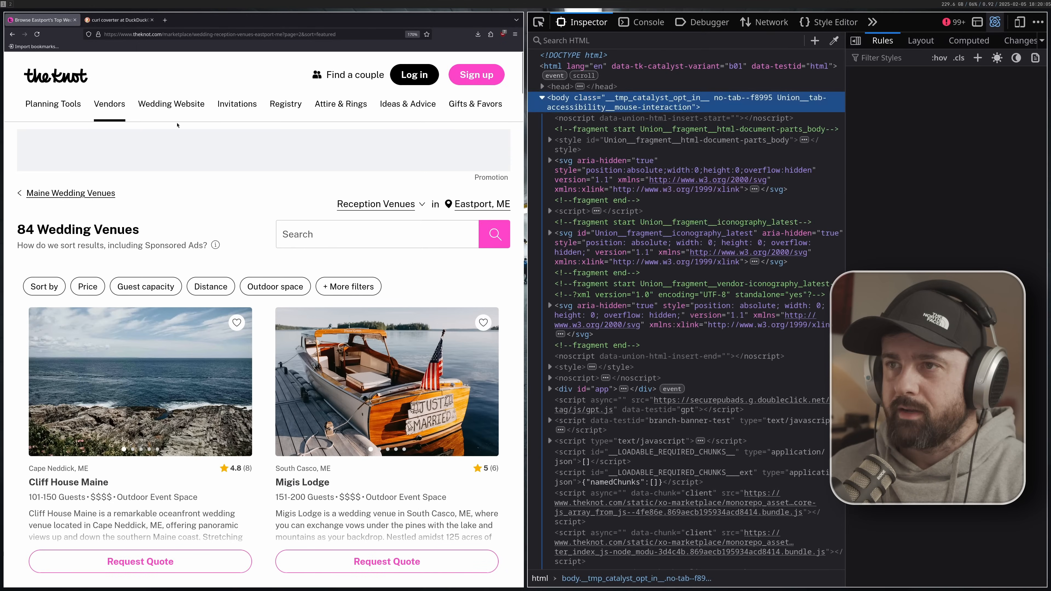
- Switch to the Network panel and load another results page to capture the graphql POST request
click(770, 21)
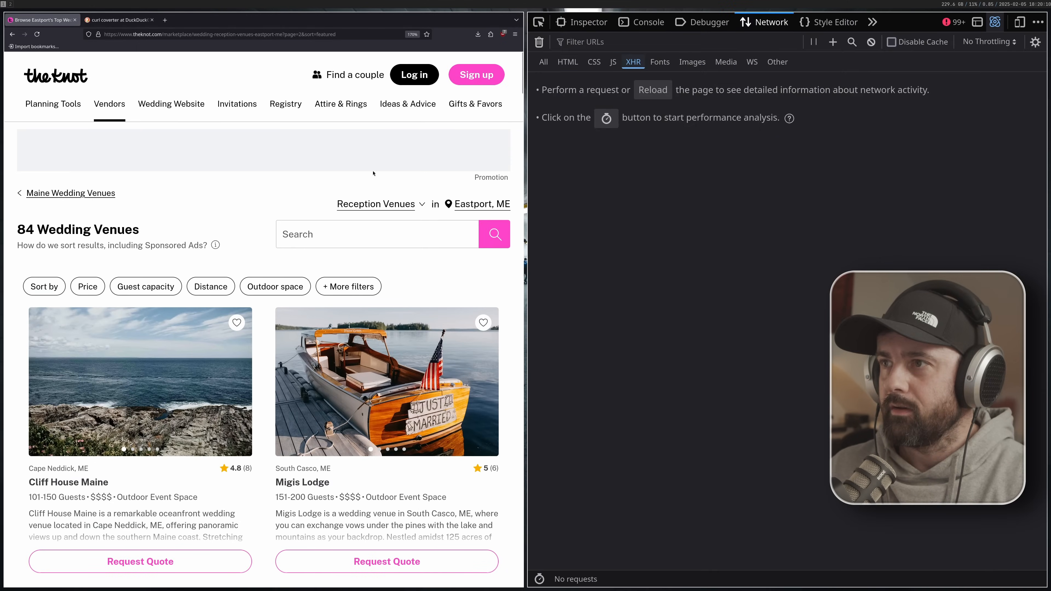
scroll(down, 3)
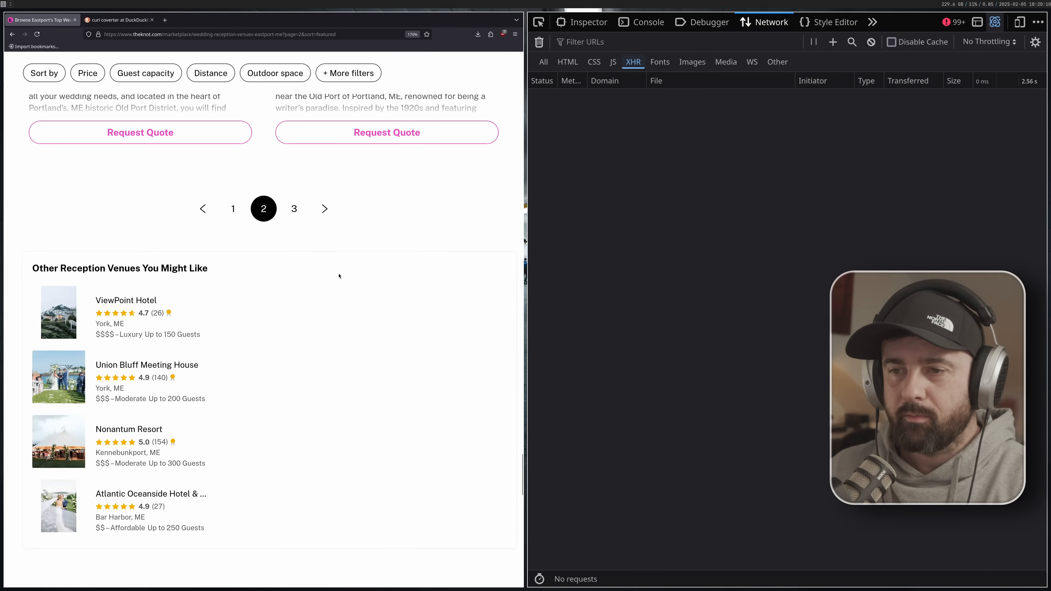
click(232, 208)
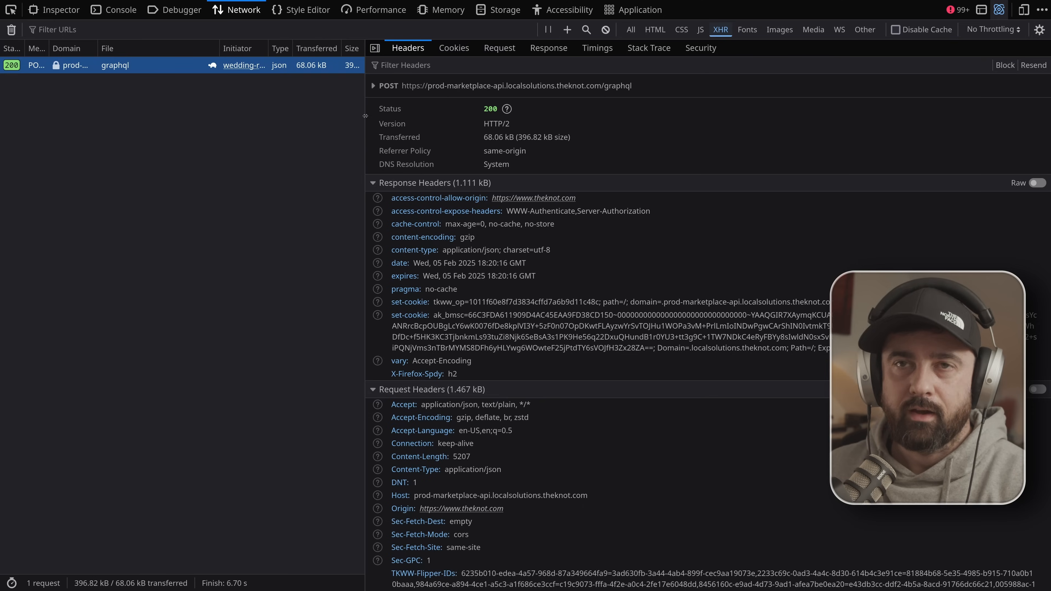
- View the response body and expand search profiles down to the first venue, Arbella Acres
click(547, 47)
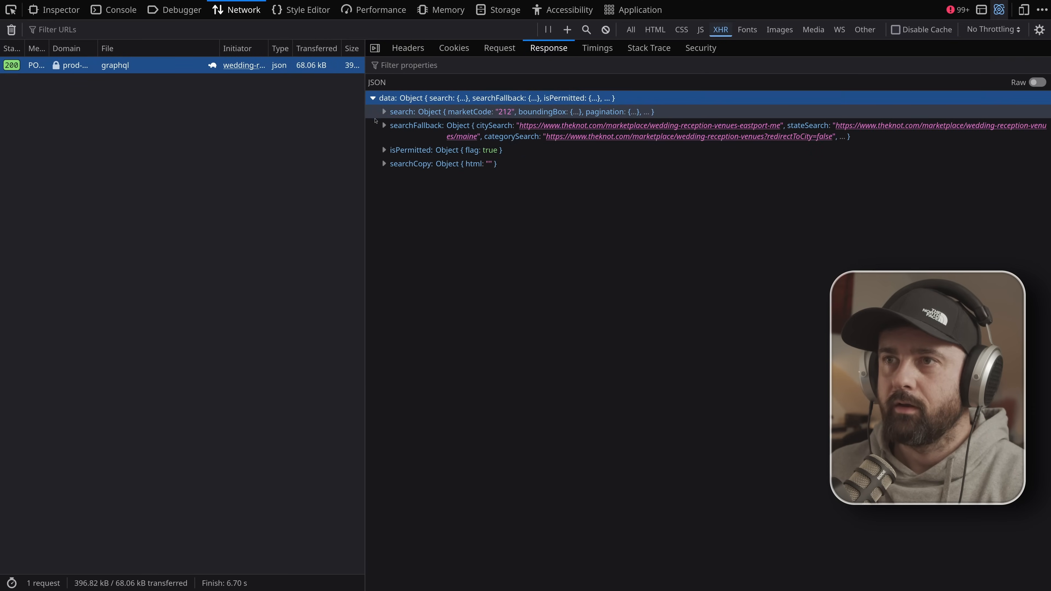
click(384, 111)
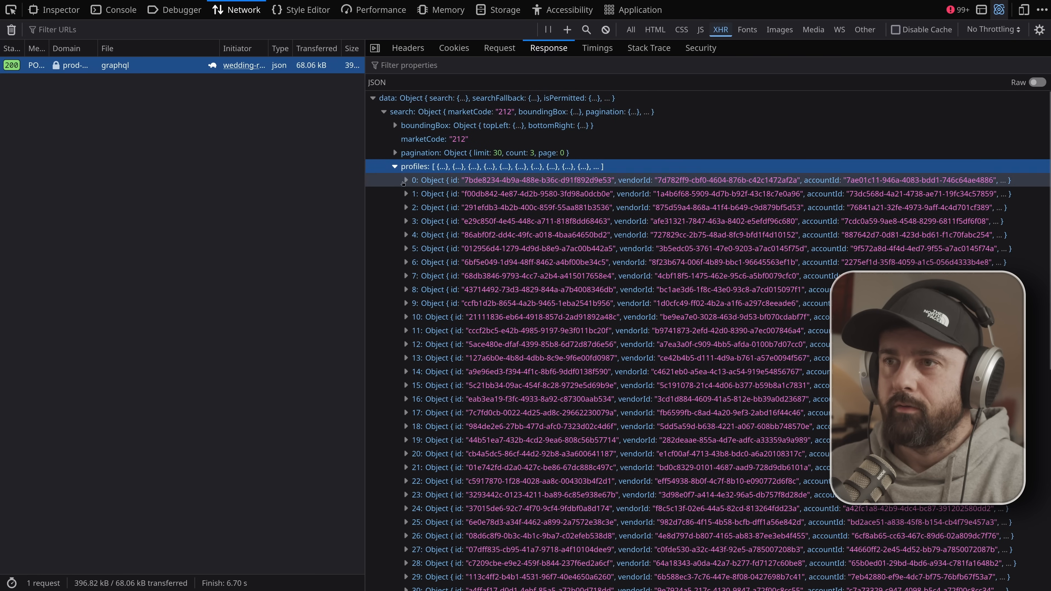
scroll(down, 3)
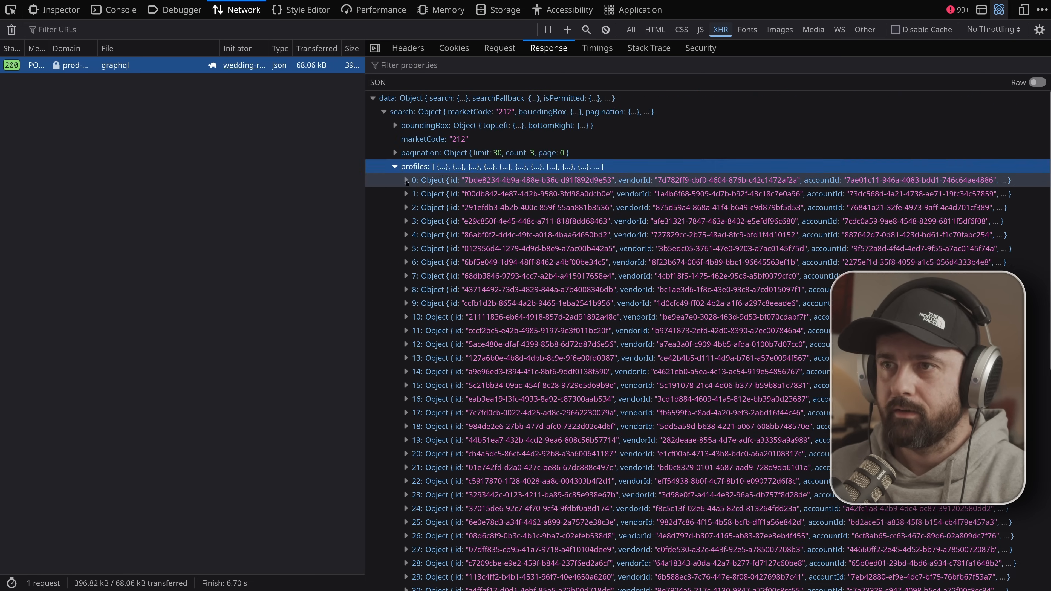
click(406, 179)
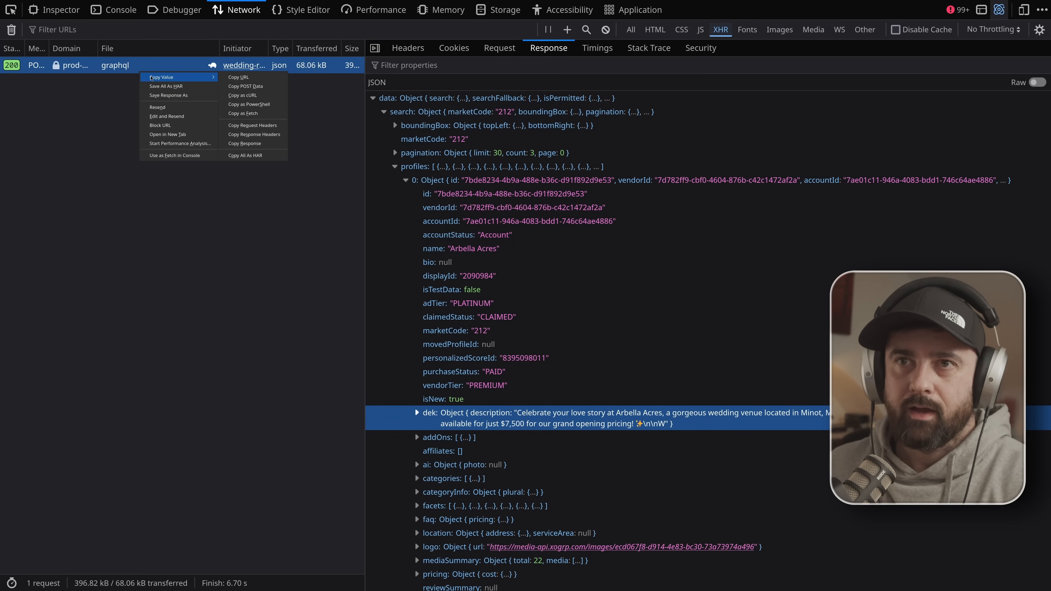
- Copy the GraphQL request as cURL, check its query and variables, and return to the response
click(407, 47)
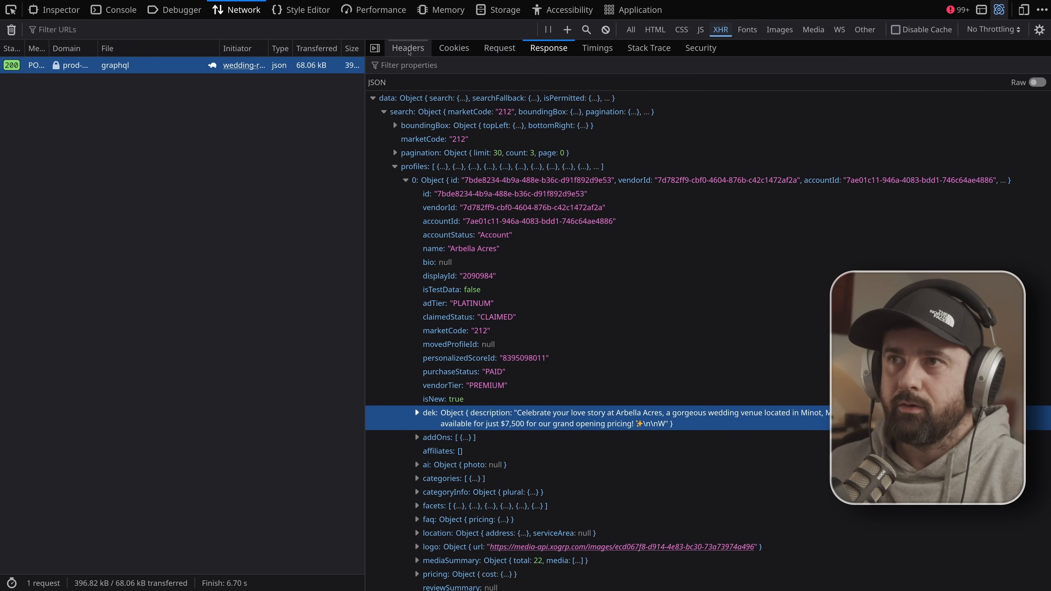
click(499, 48)
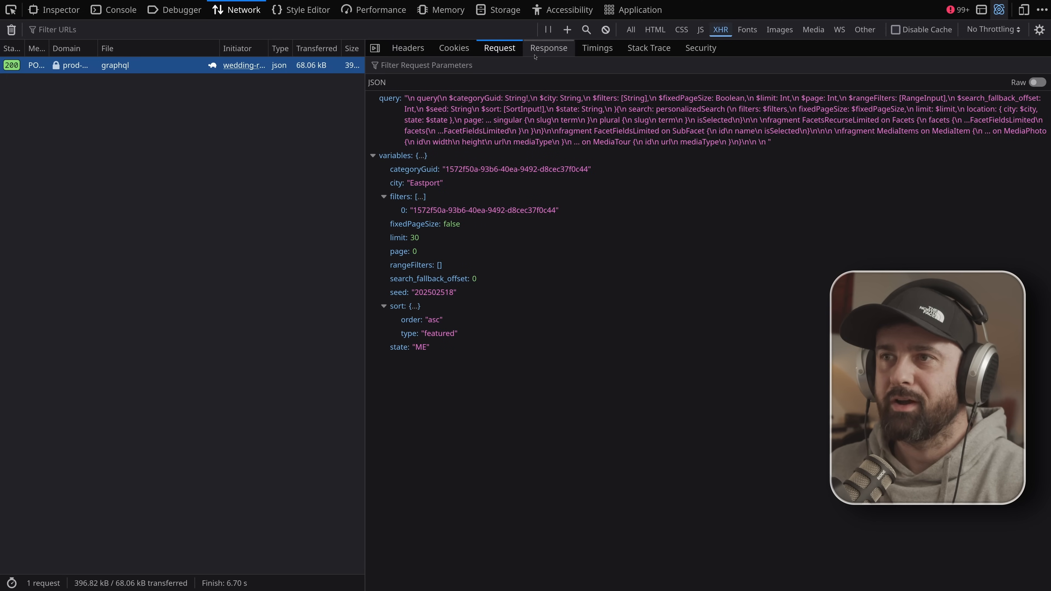
click(548, 48)
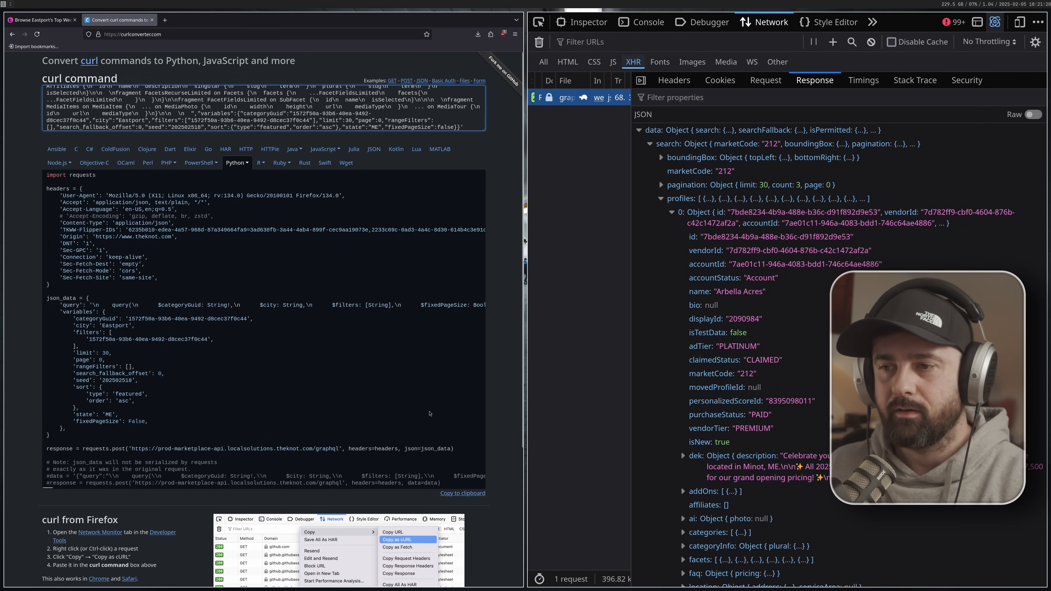
- Scroll through curlconverter's generated Python requests code before copying it
scroll(down, 3)
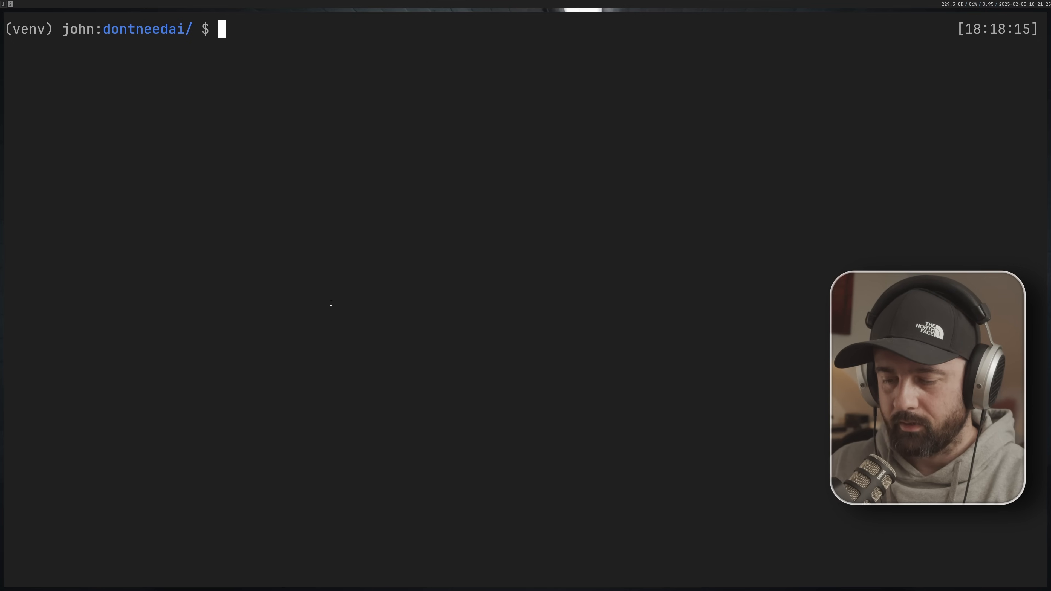
- Create main.py with touch and list installed packages with pip3 freeze
text(toujc)
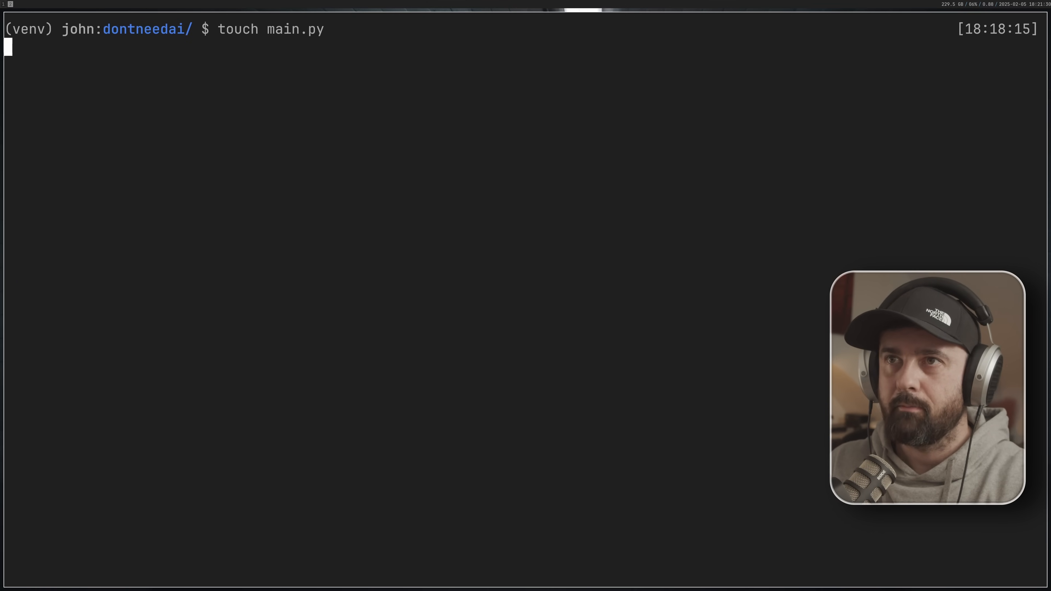
text(pip3 freeze)
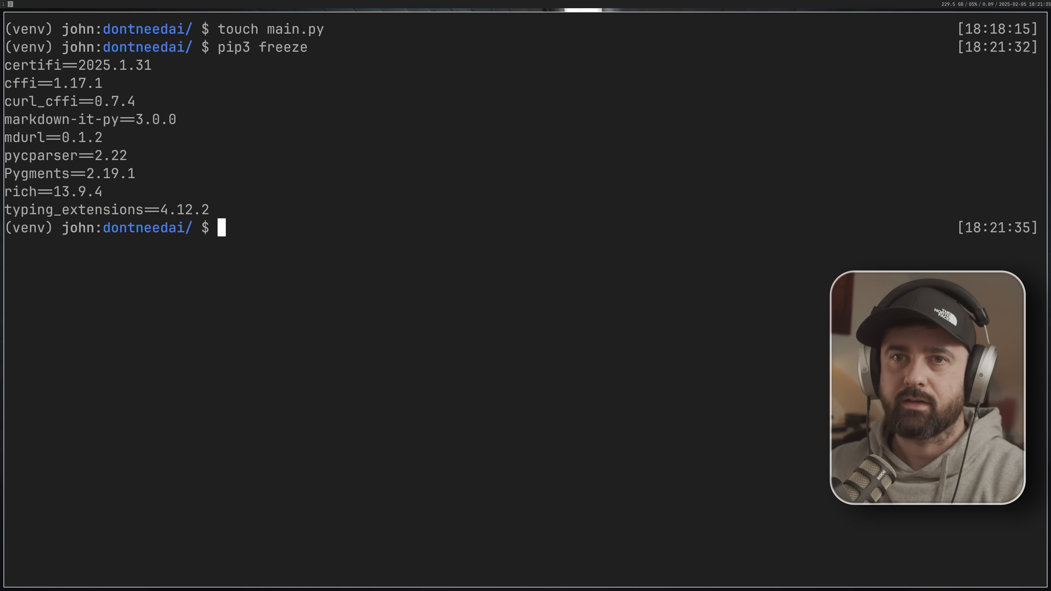
double_click(67, 101)
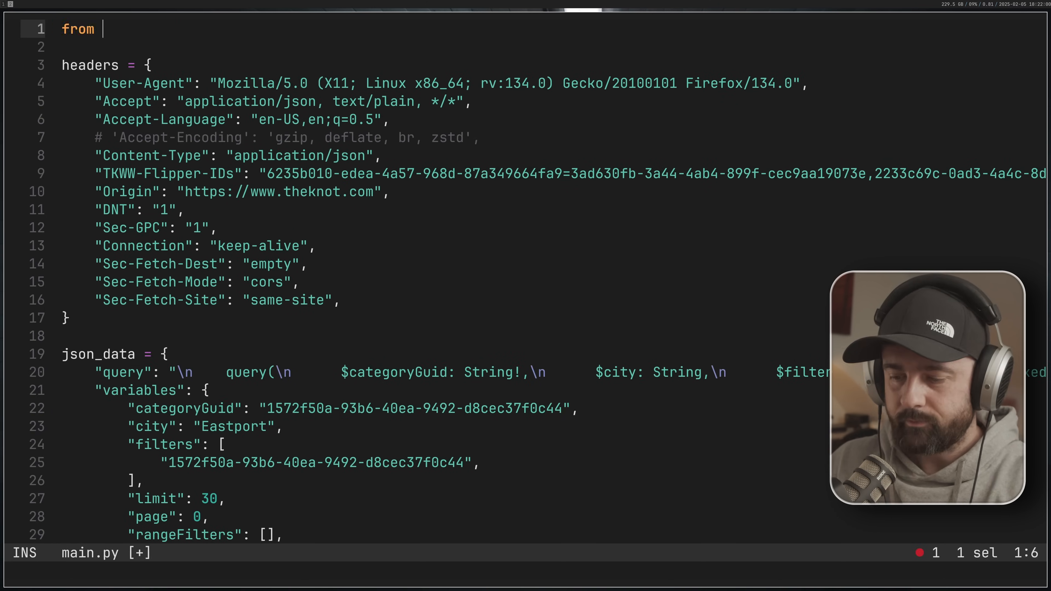
- Add 'from curl_cffi import requests' and 'from rich import print', append print(response), and save
text(curl_cffi import requests)
text(from)
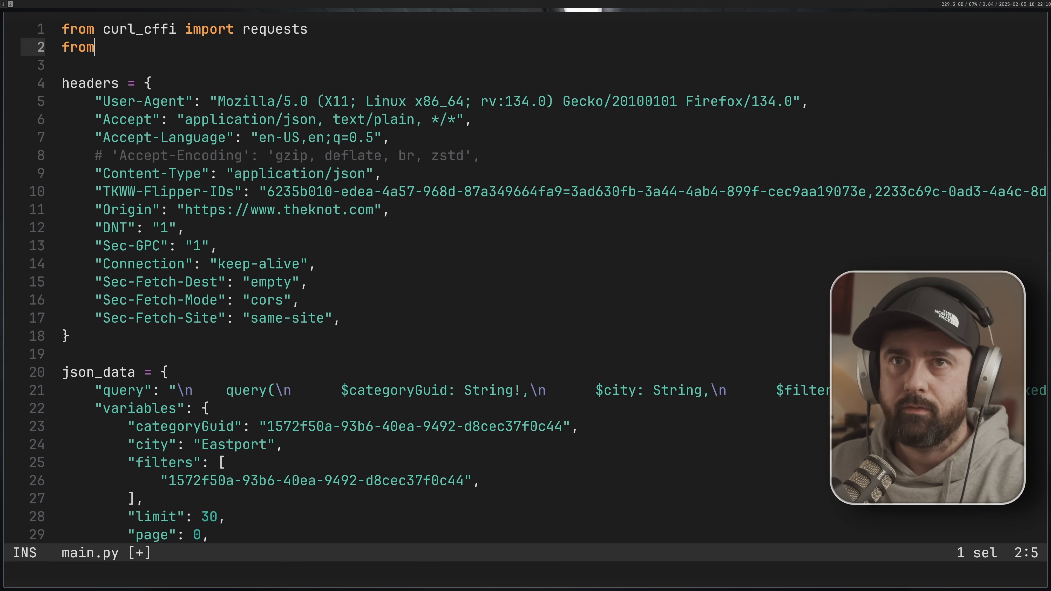
text(rich import print)
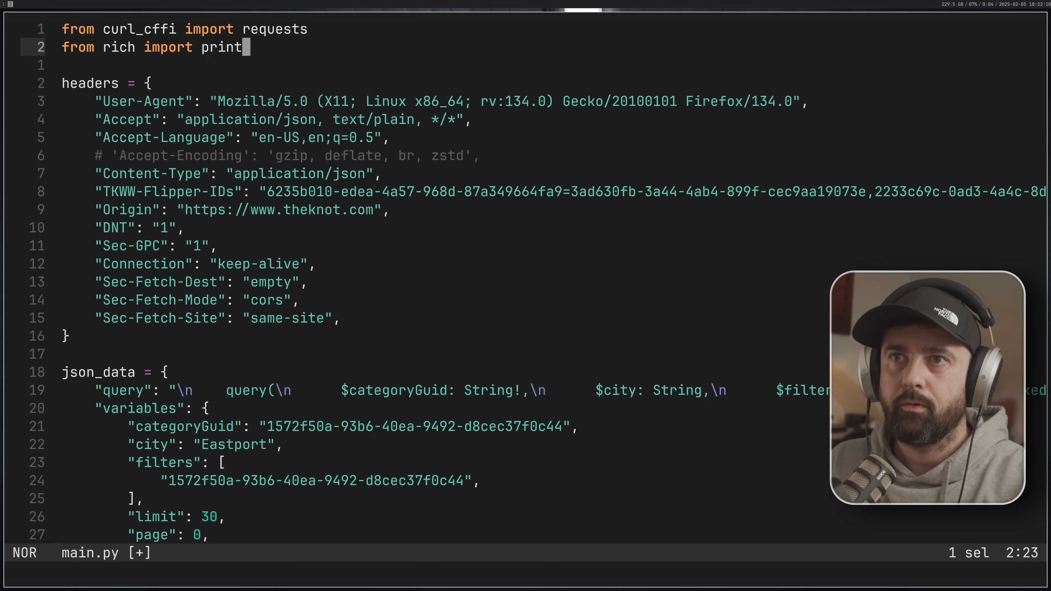
key(g)
text(p)
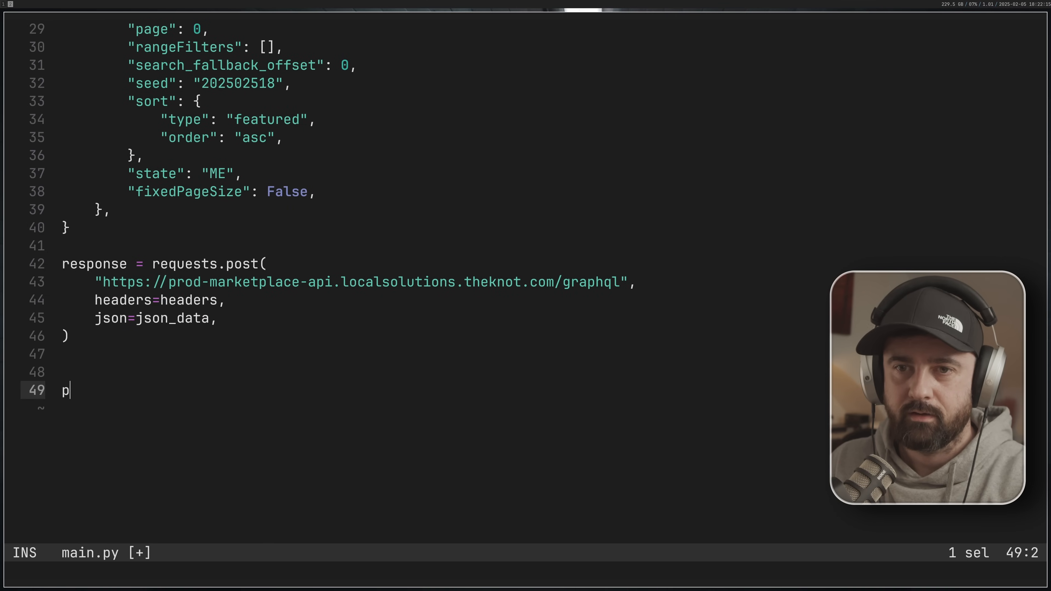
text(rint(response)
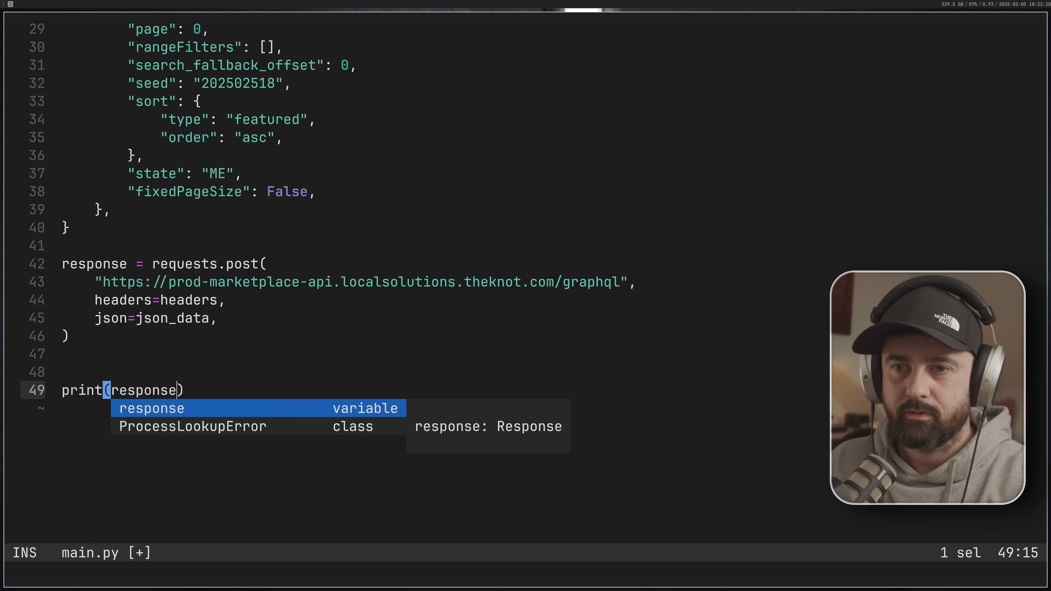
text(:w)
text(py)
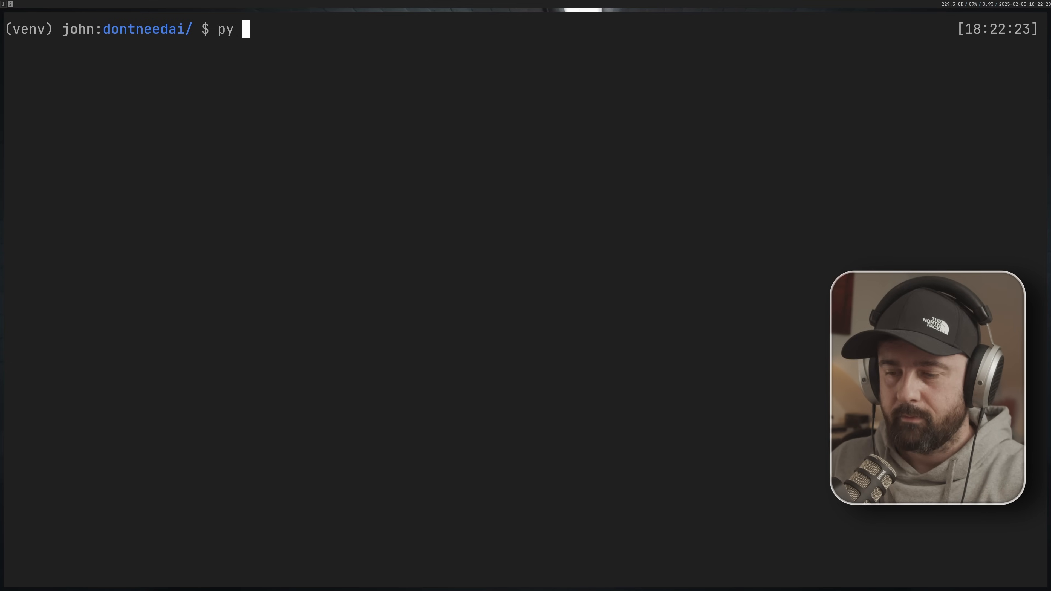
- Run main.py from the bash prompt to print the venue search response
text(main.py)
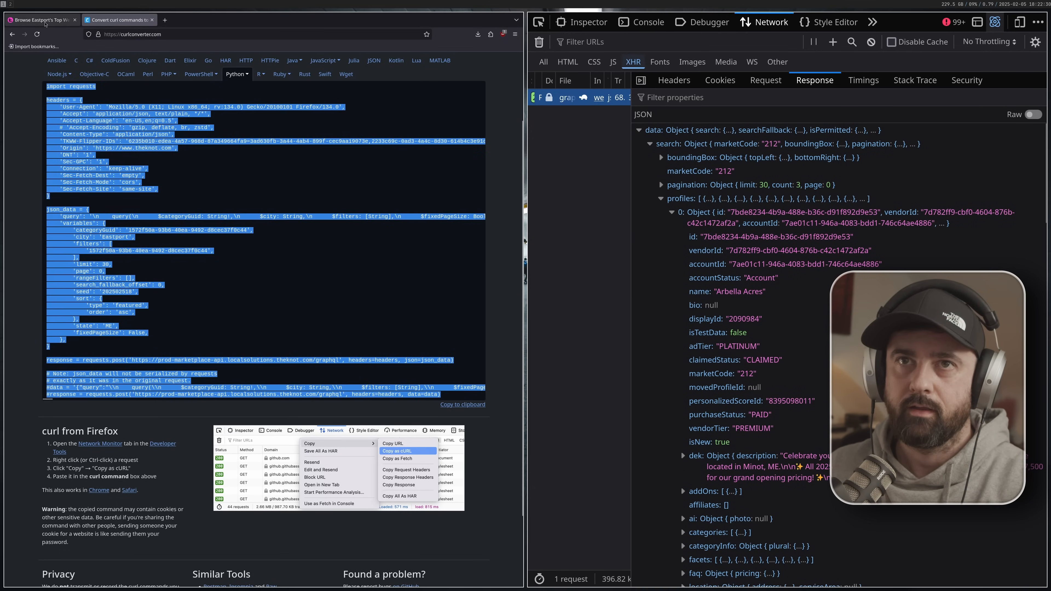
- Switch back to The Knot venue listing tab and scroll the results
click(40, 19)
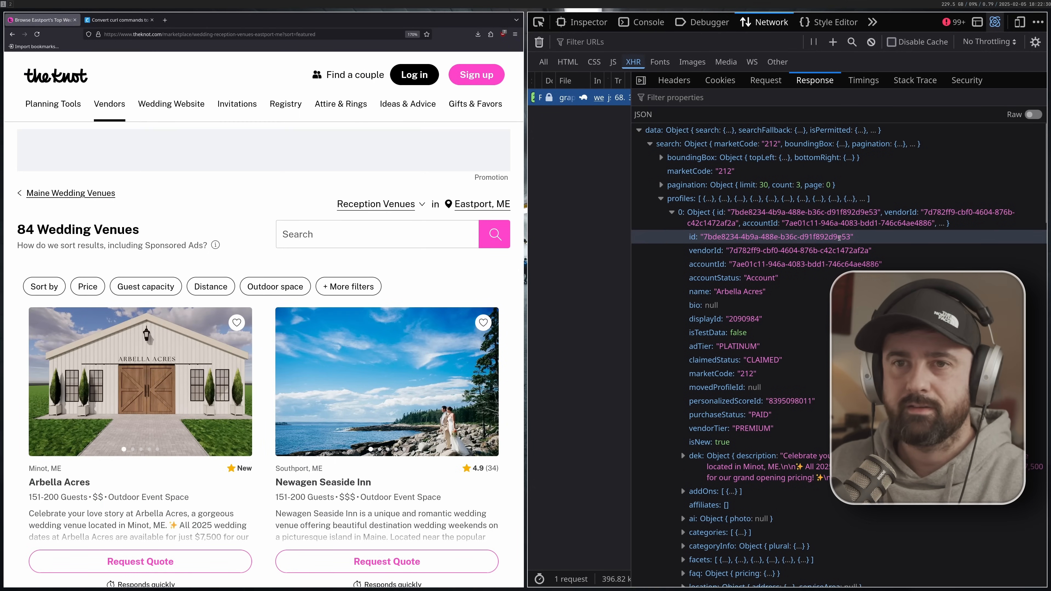
scroll(down, 3)
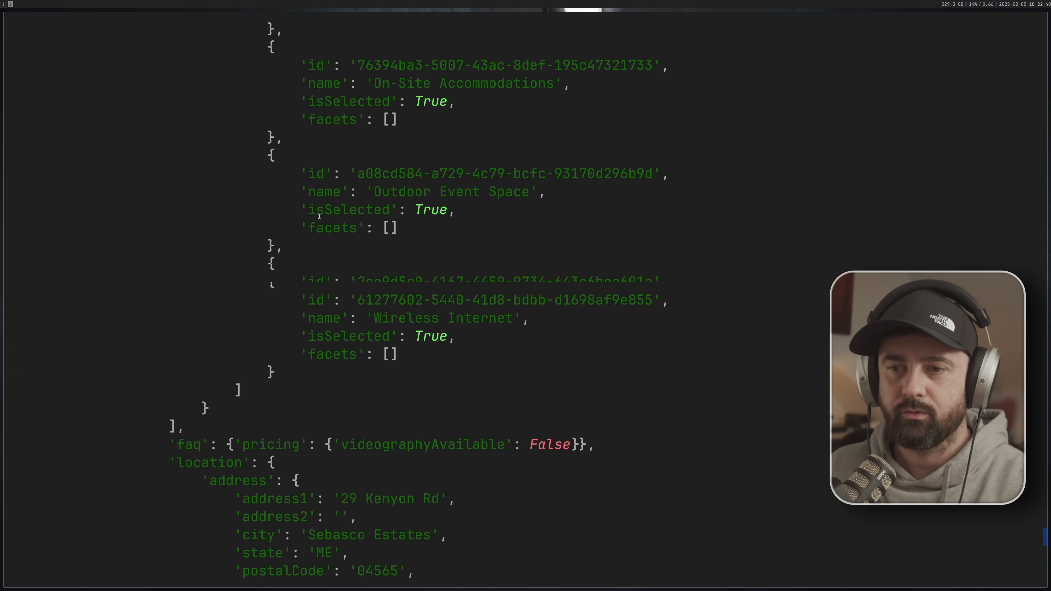
scroll(down, 3)
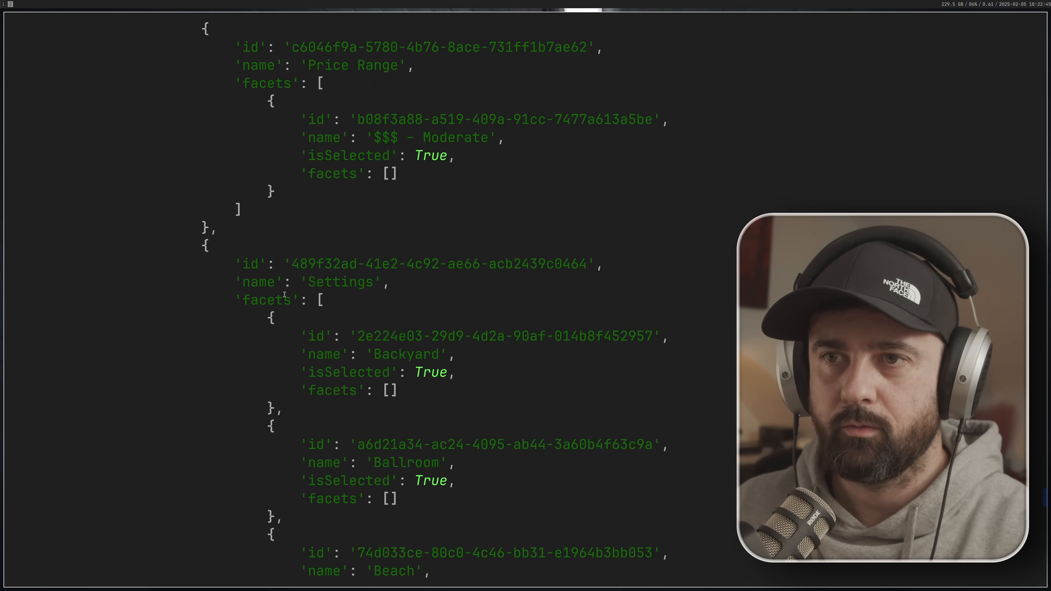
scroll(down, 3)
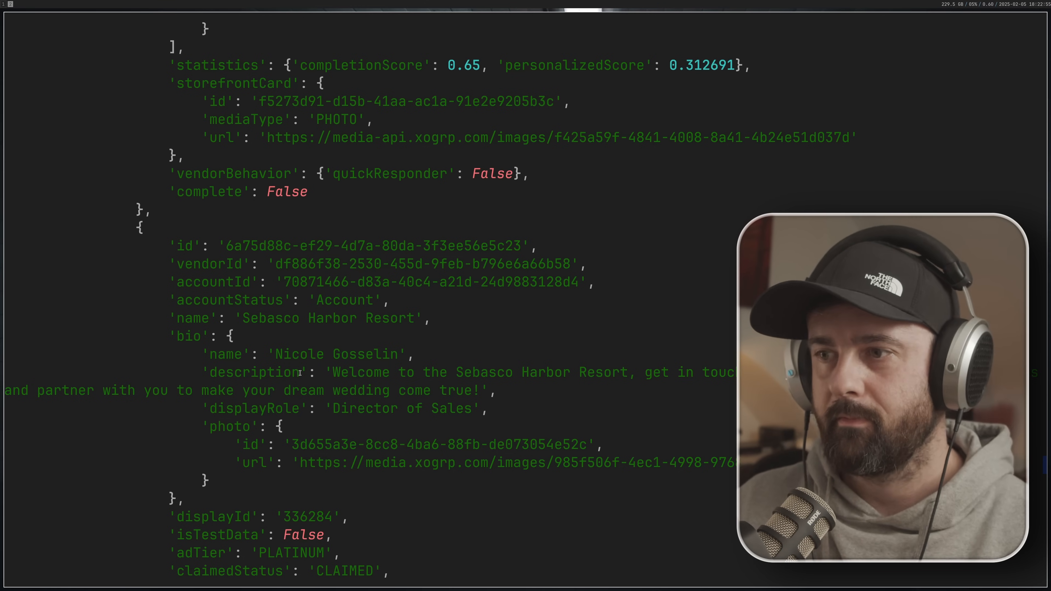
drag(329, 372, 481, 391)
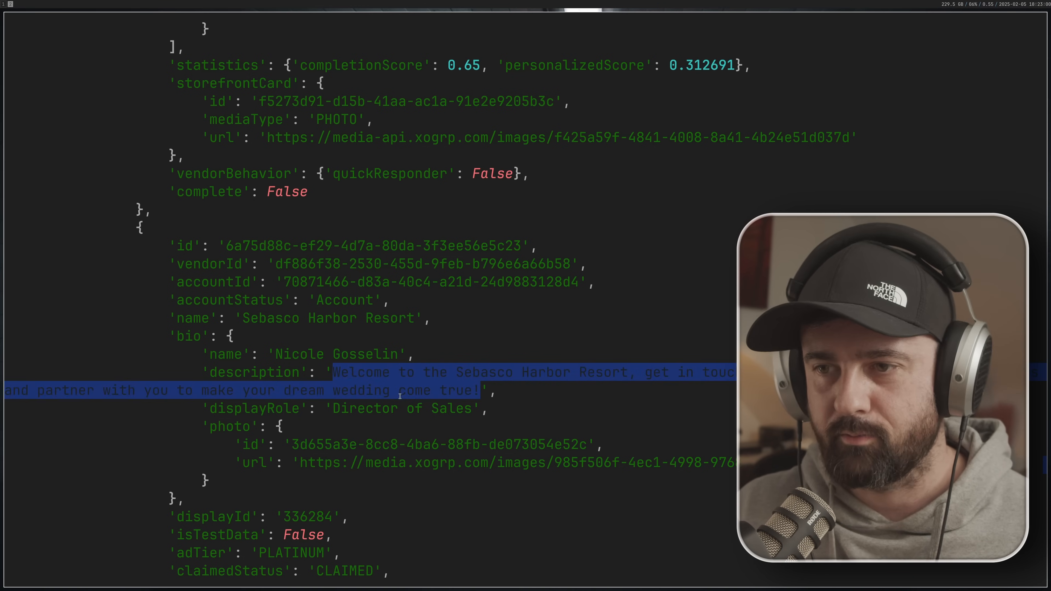
scroll(down, 3)
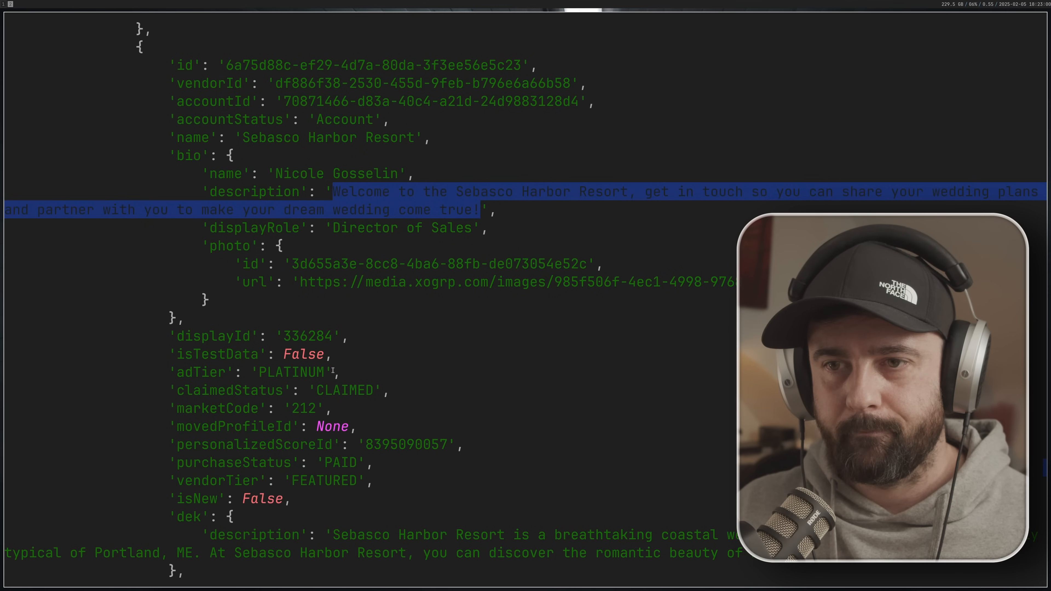
scroll(down, 3)
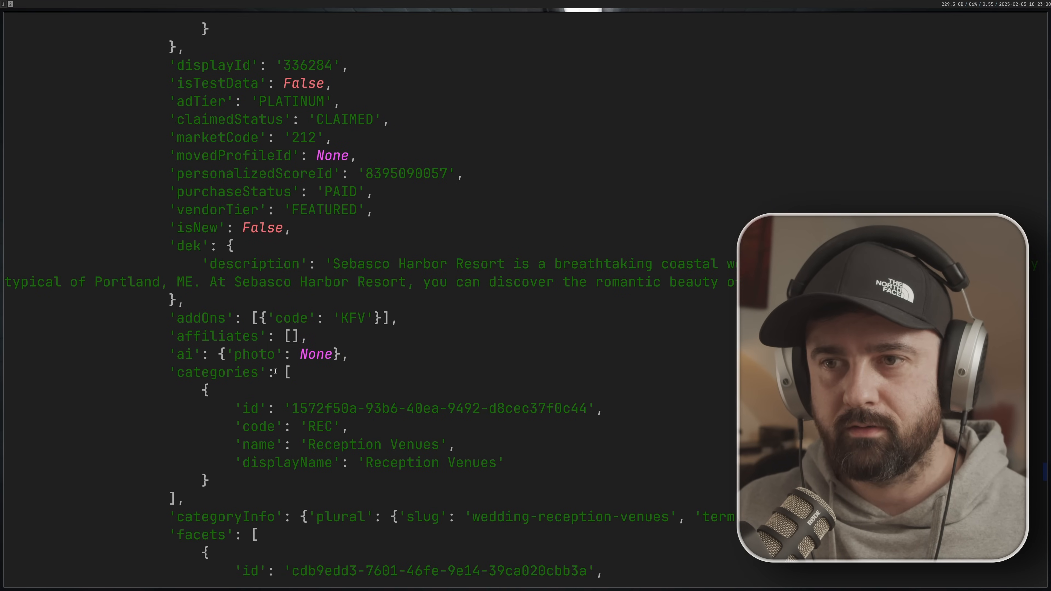
scroll(down, 3)
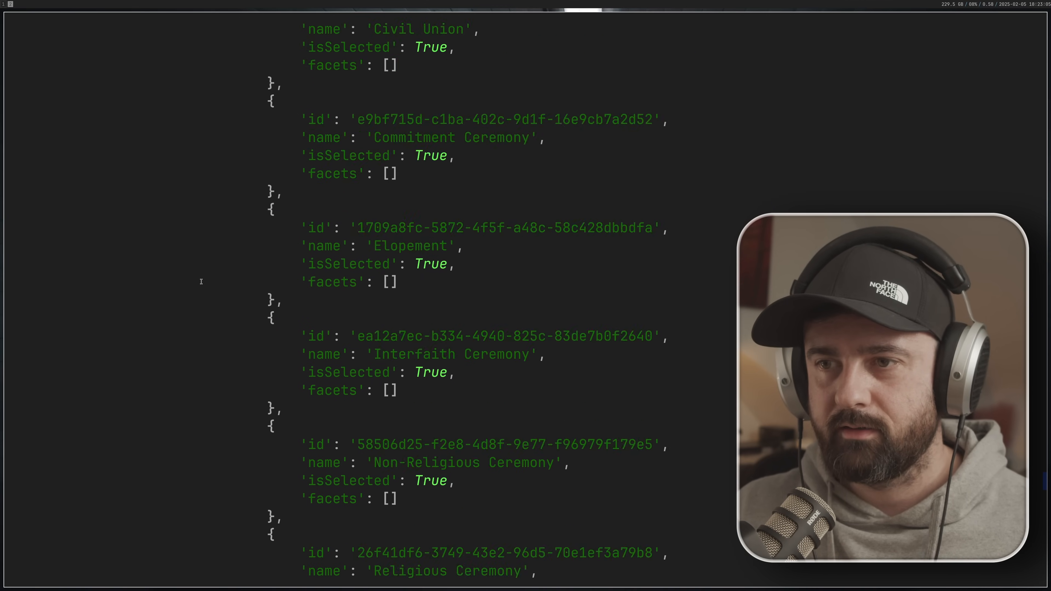
scroll(down, 3)
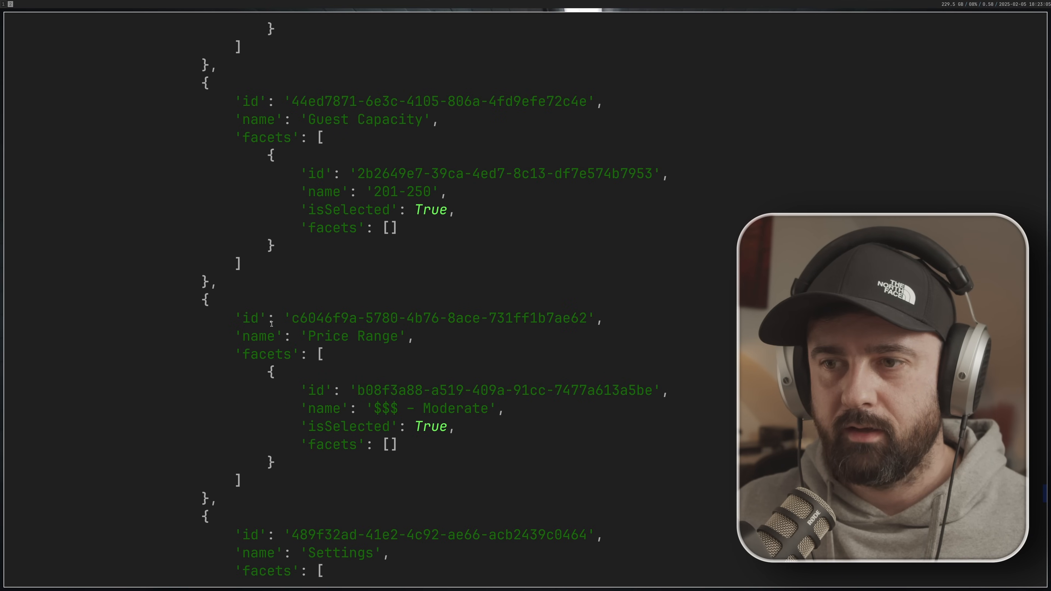
drag(299, 409, 487, 409)
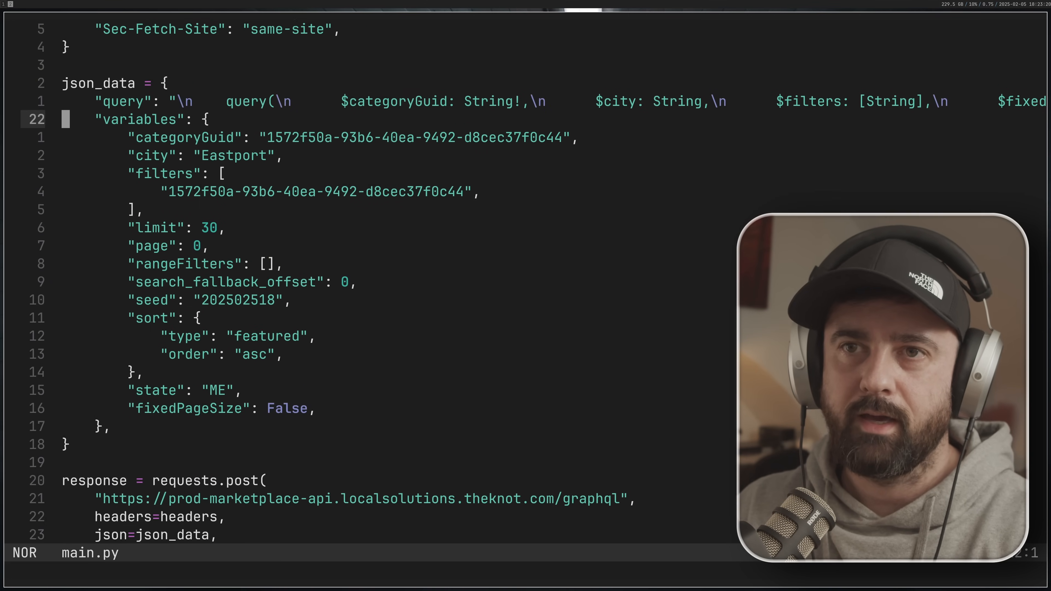
- Move down through main.py's json_data block toward the final print of the response
scroll(down, 3)
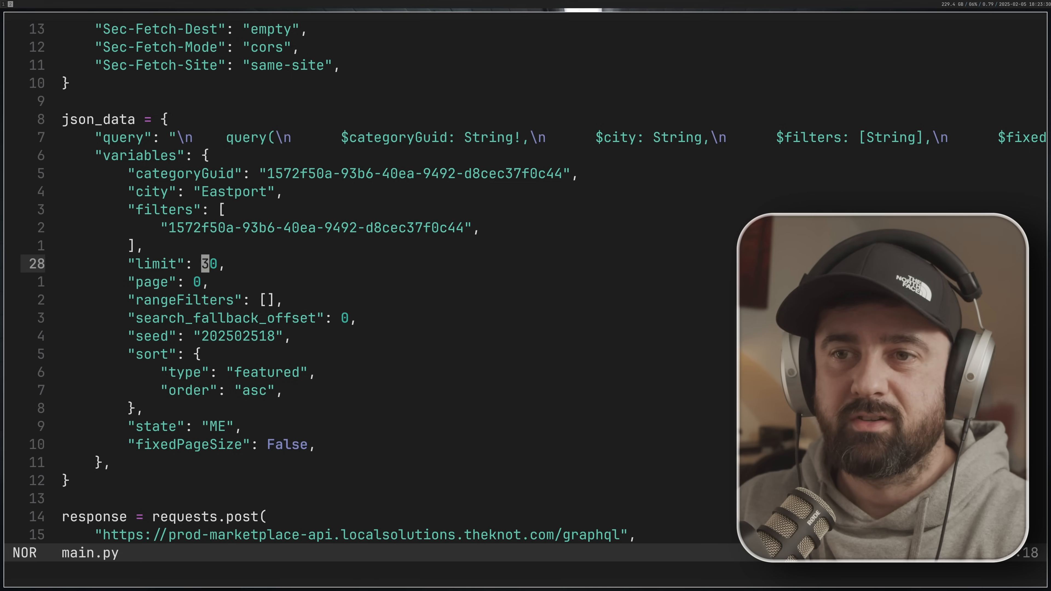
text(6)
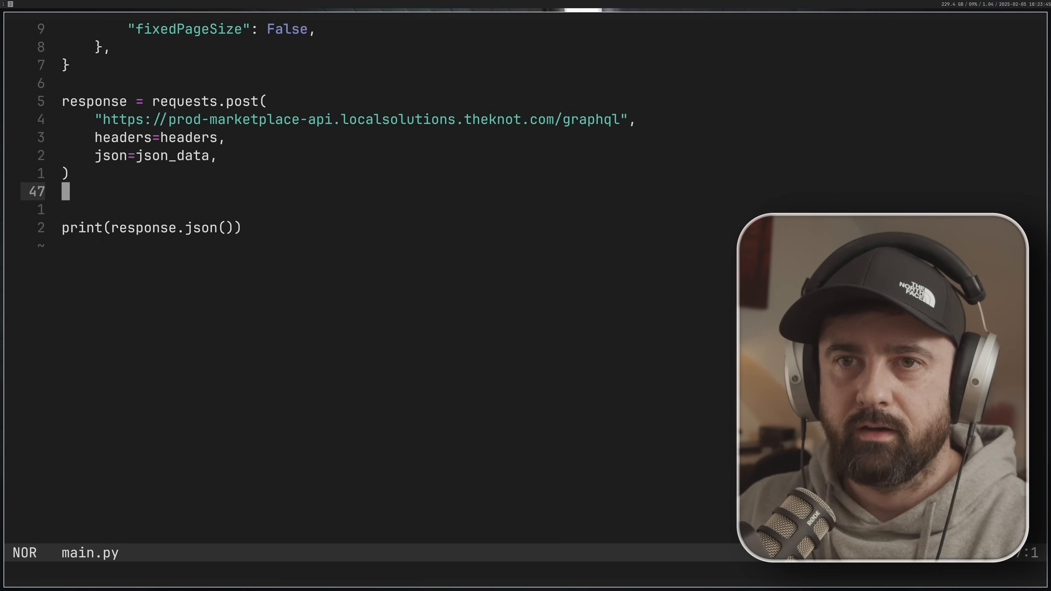
- Write a for loop over response.json()["data"]["search"]["profiles"] that prints each item's name
text(fpr)
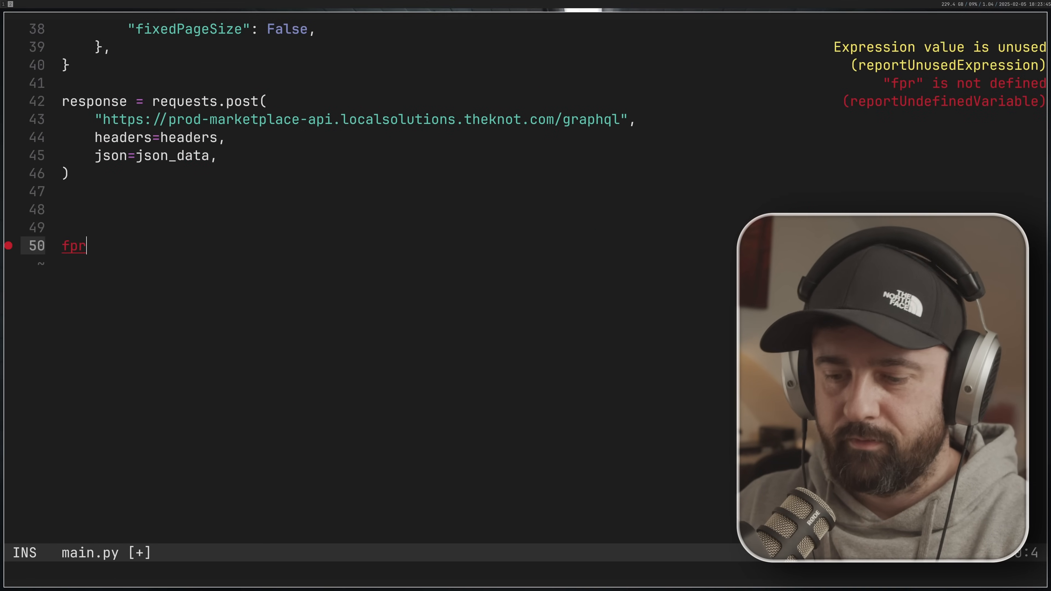
text(or item in)
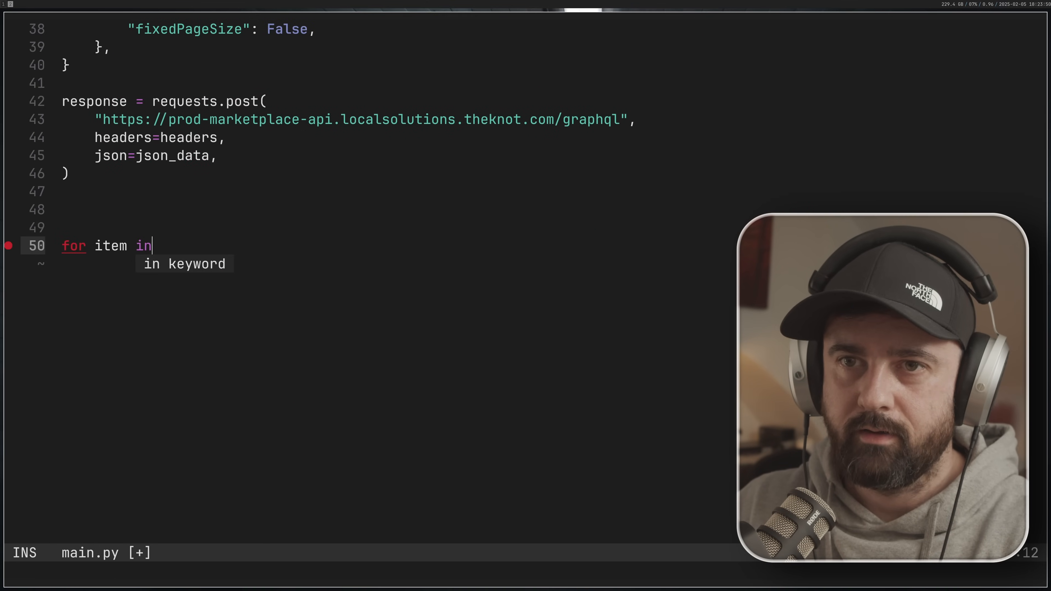
text(response.js)
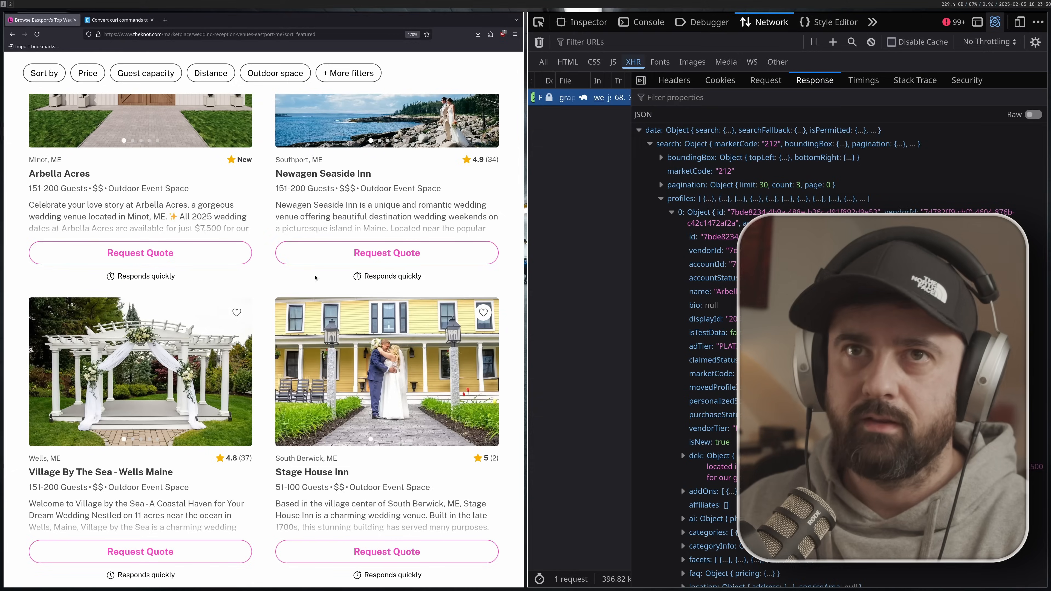
click(668, 143)
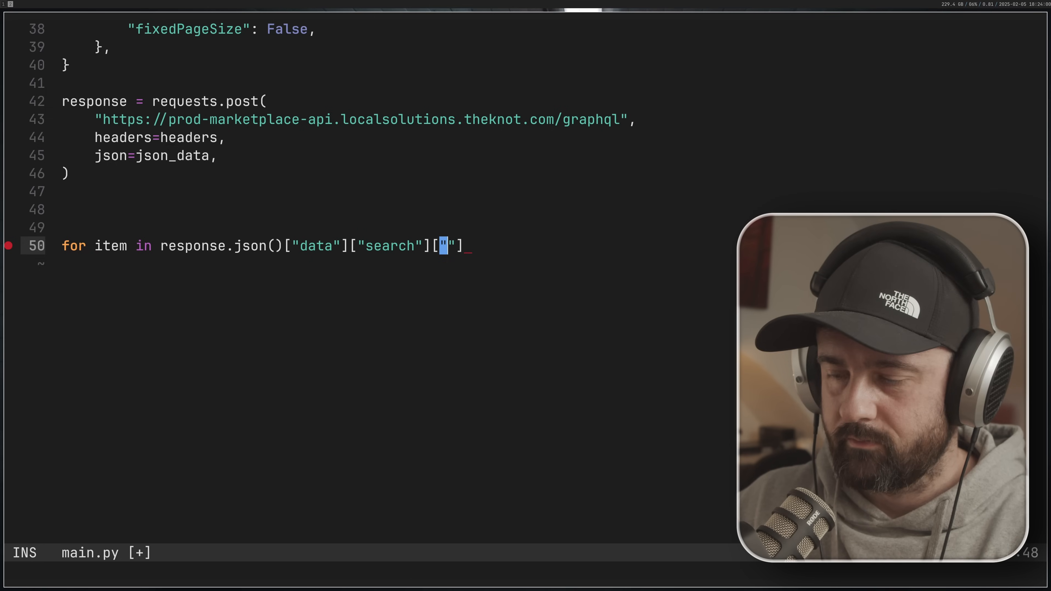
text(profiles"]:)
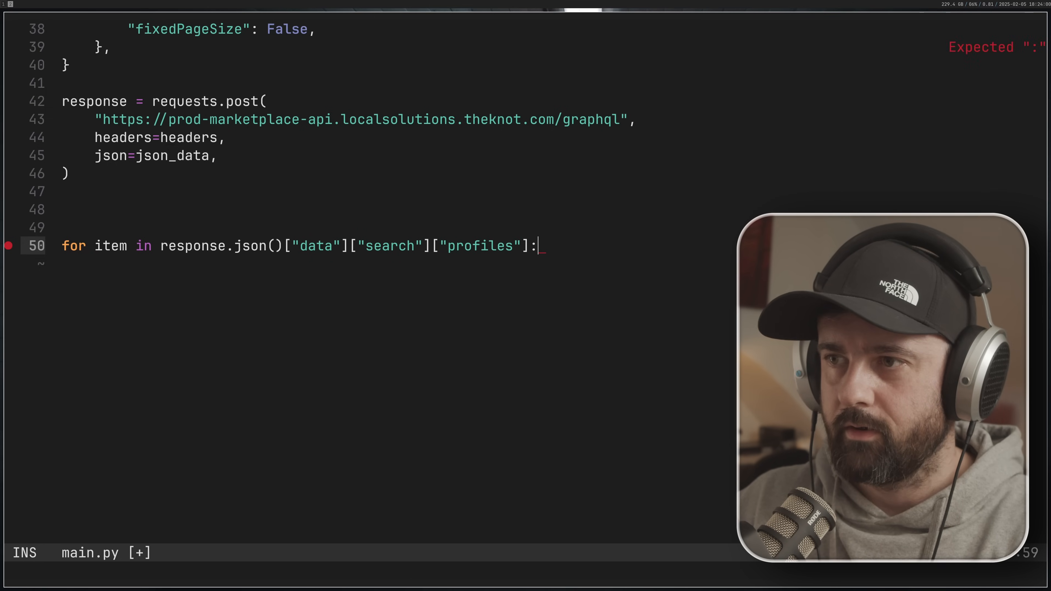
text(print(item.)
text(celear)
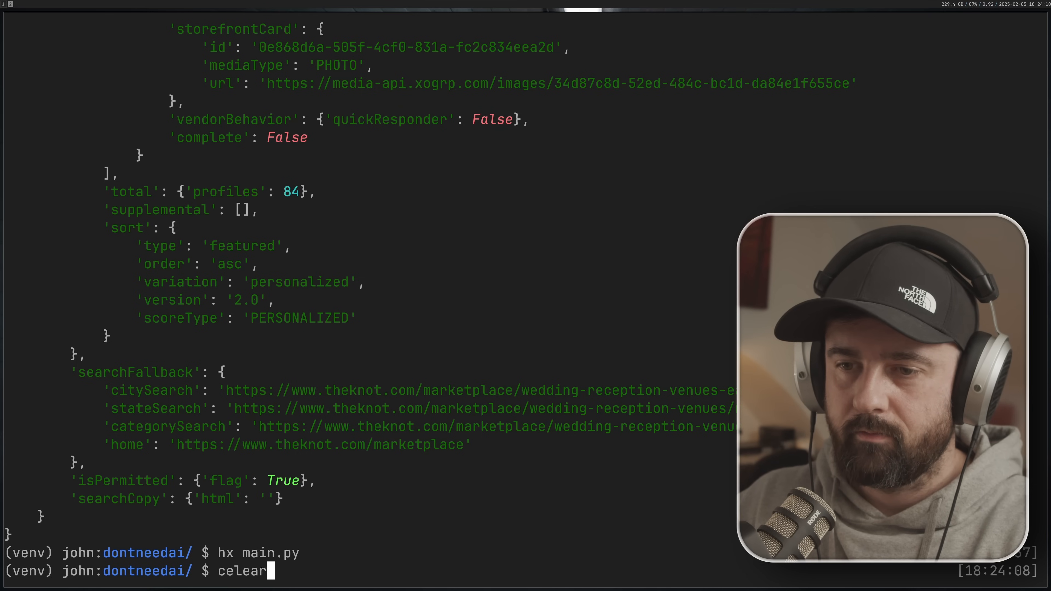
- Run py main.py so it prints the venue names list
text(py main.py)
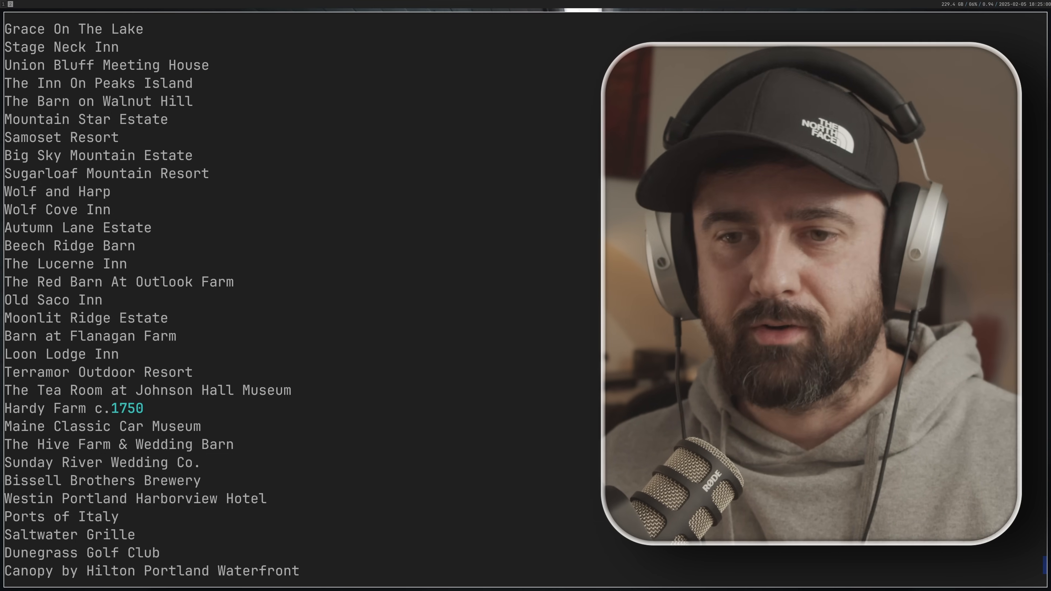
scroll(down, 3)
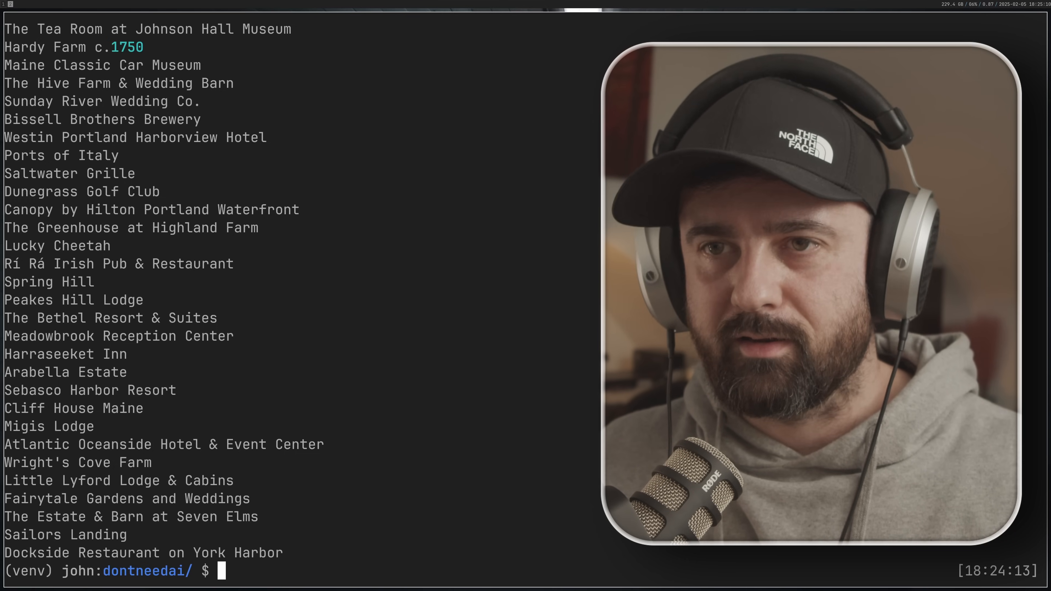
text(hx)
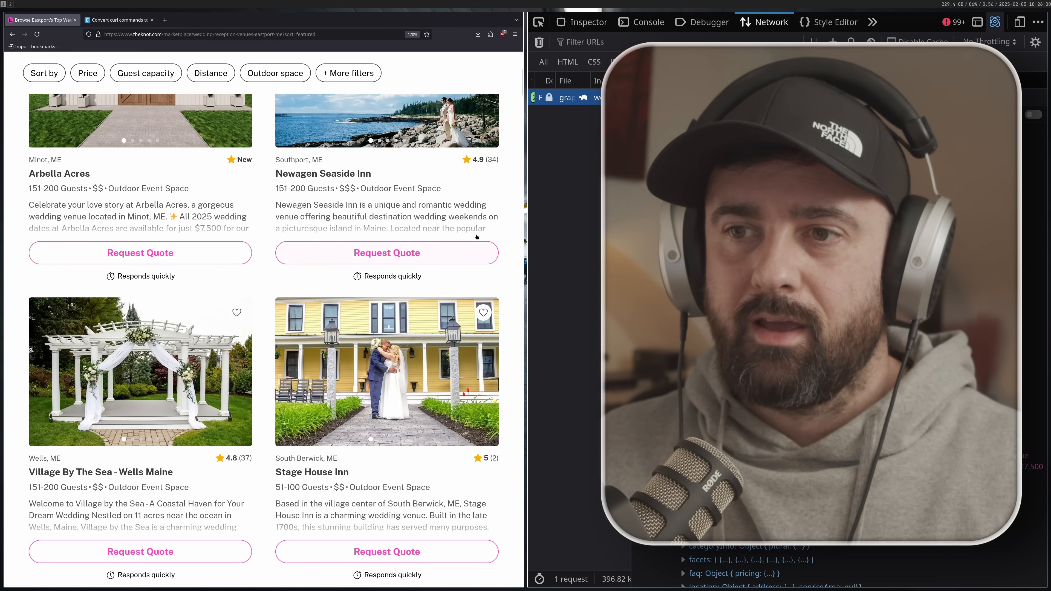
mouse_move(263, 320)
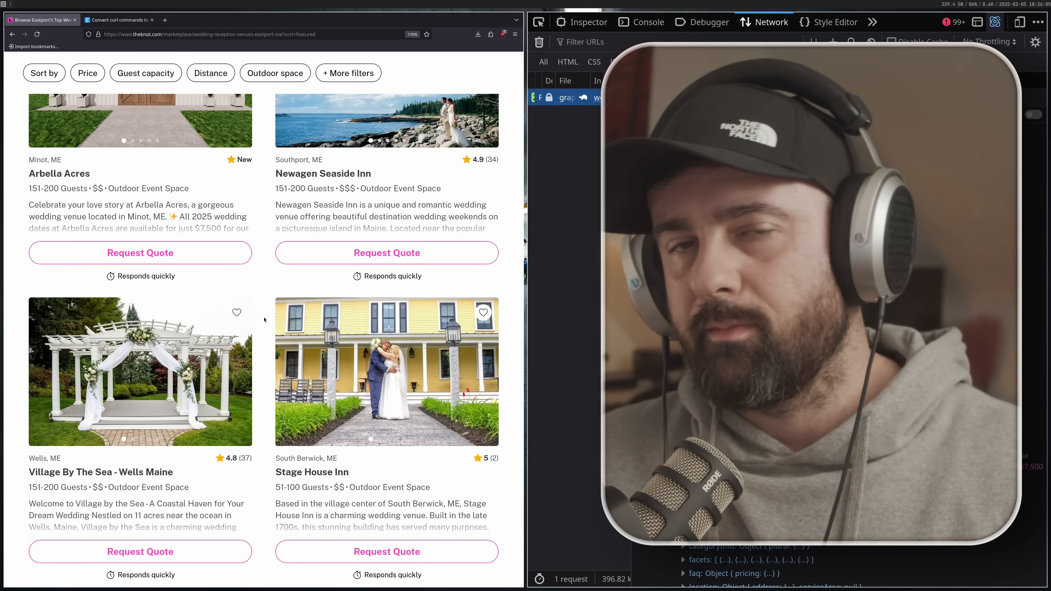
mouse_move(281, 251)
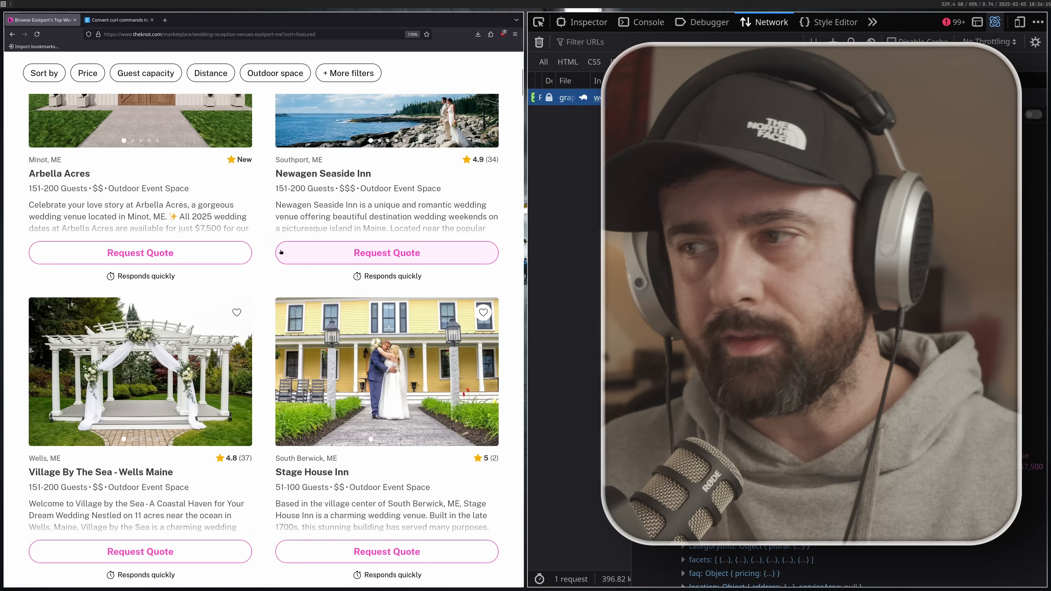